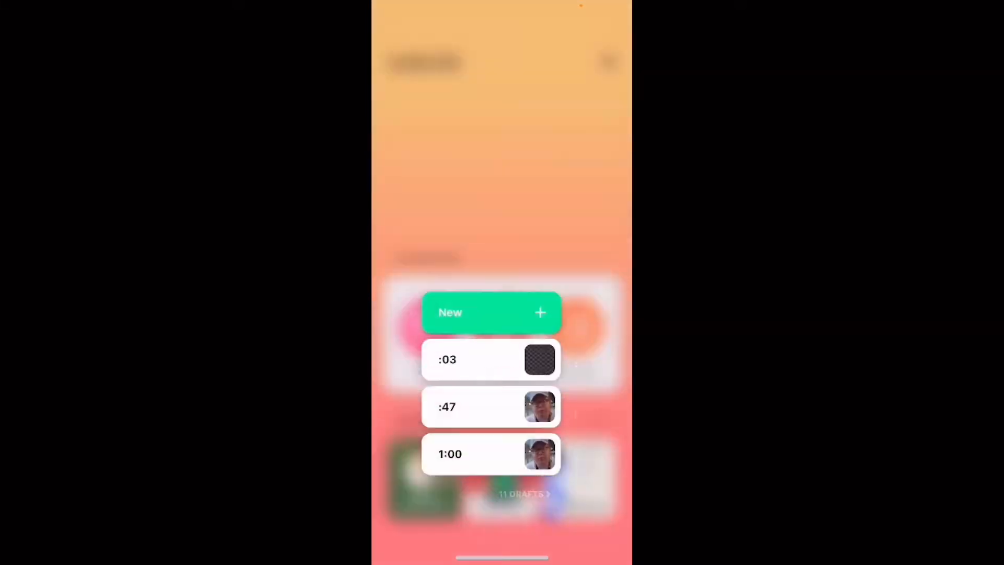
Start a new InShot video project to open the video picker.
left_click(491, 313)
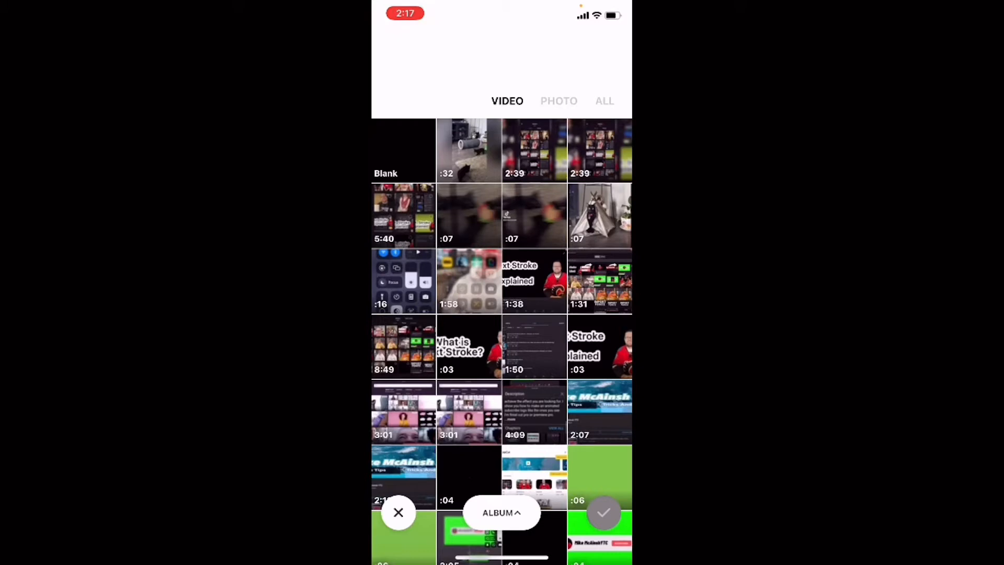
Import the 32-second cat clip into the editor.
left_click(468, 151)
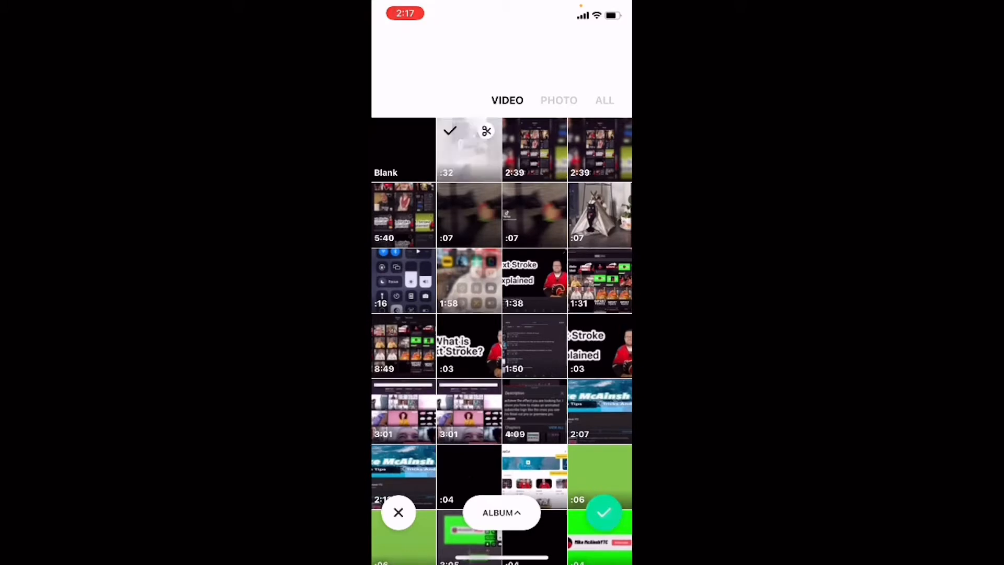
left_click(602, 512)
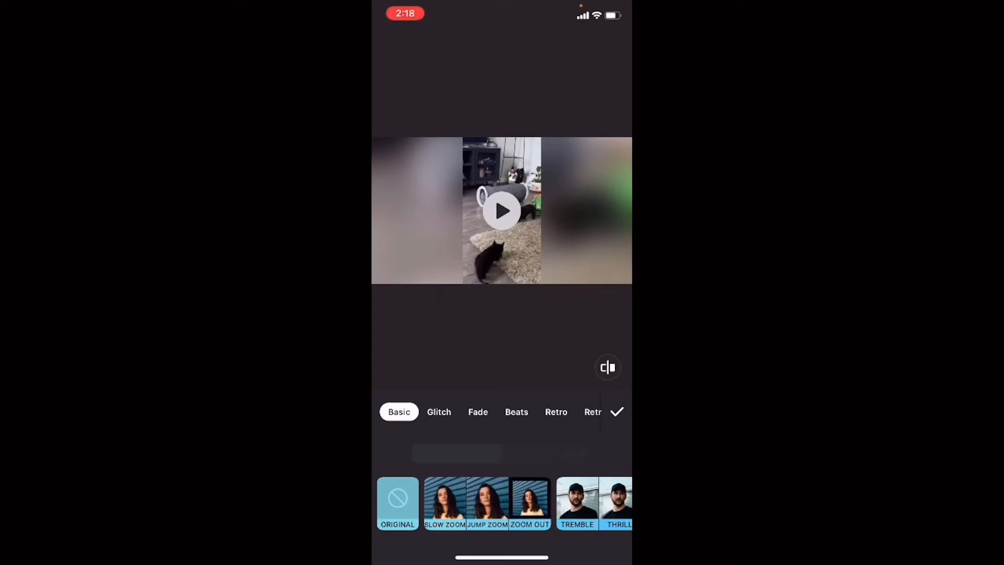
Apply the Black fade preset to the cat clip's start.
left_click(477, 411)
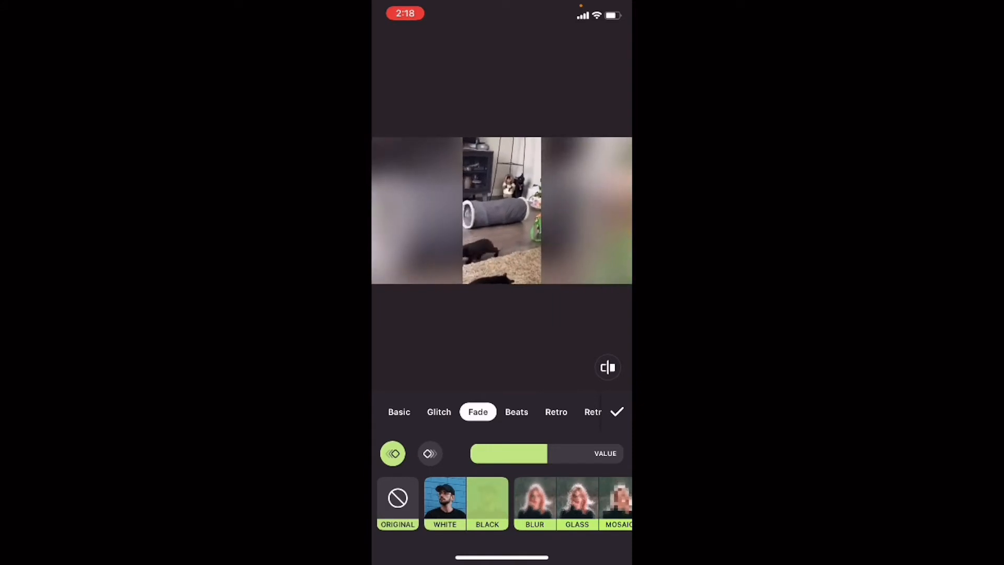
left_click(501, 210)
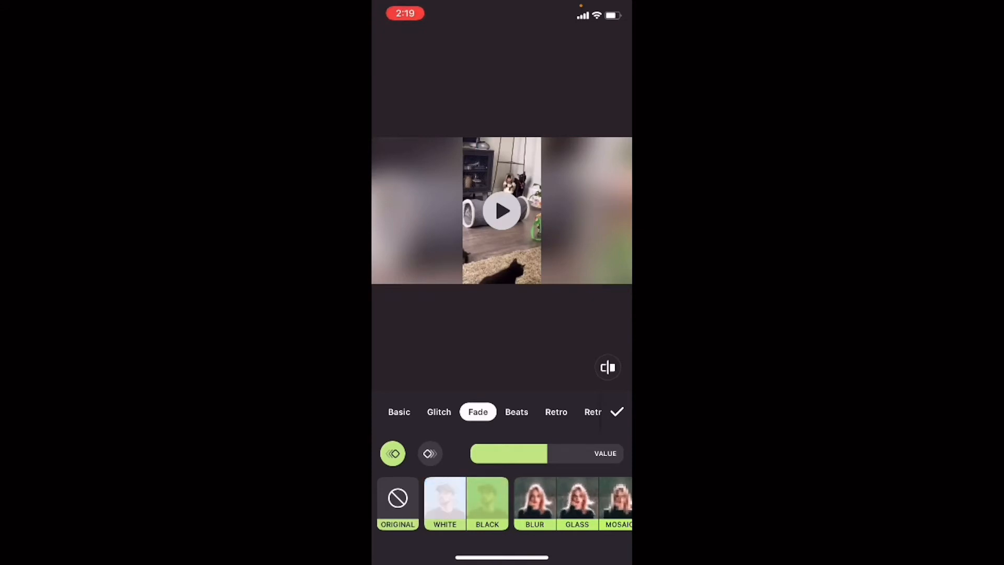
Confirm the black fade-in on the cat clip.
left_click(615, 412)
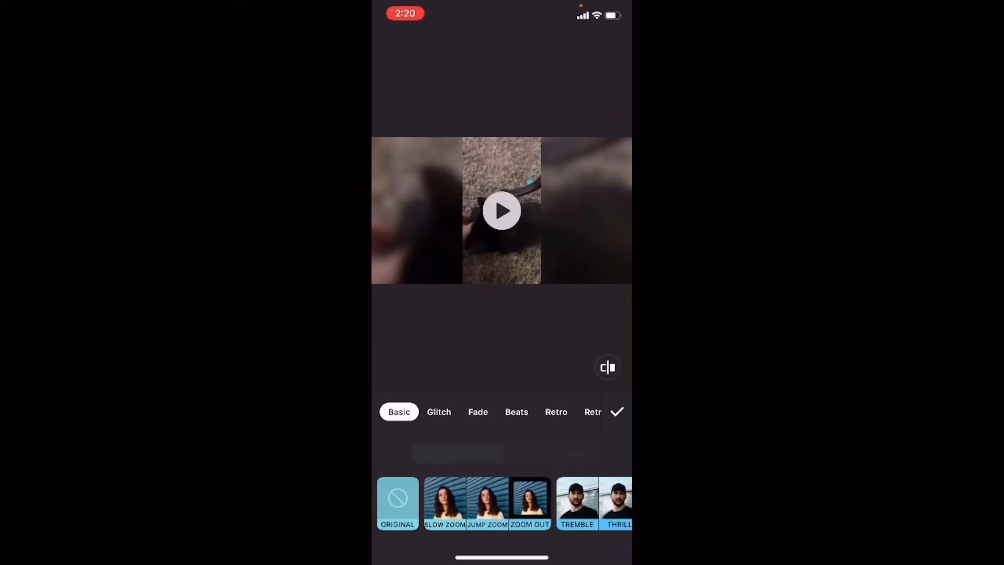
Choose the Black fade style and switch the fade options to fade-out.
left_click(477, 412)
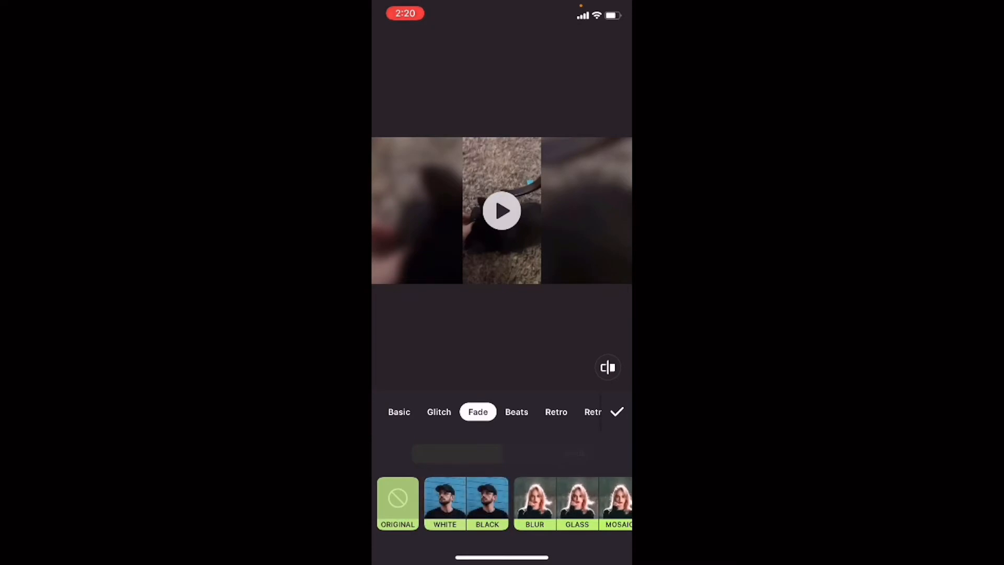
left_click(487, 503)
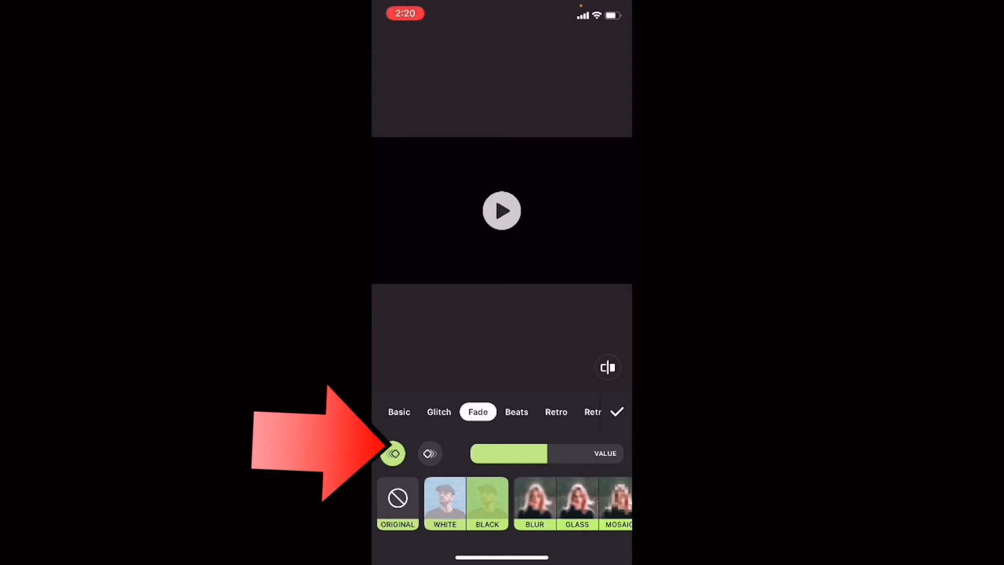
left_click(430, 453)
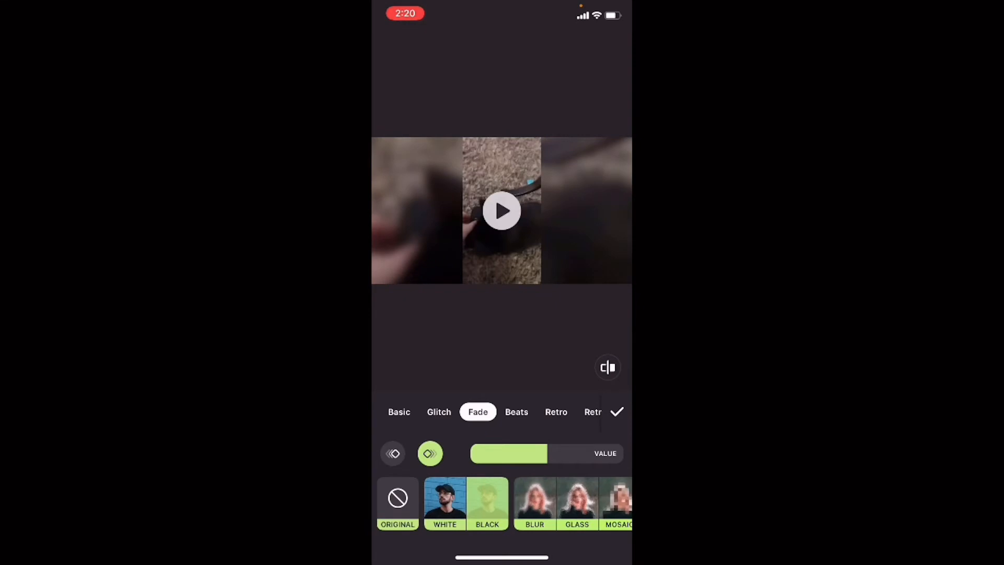
Make the fade-out Black and confirm both fades back in the main editor.
left_click(615, 412)
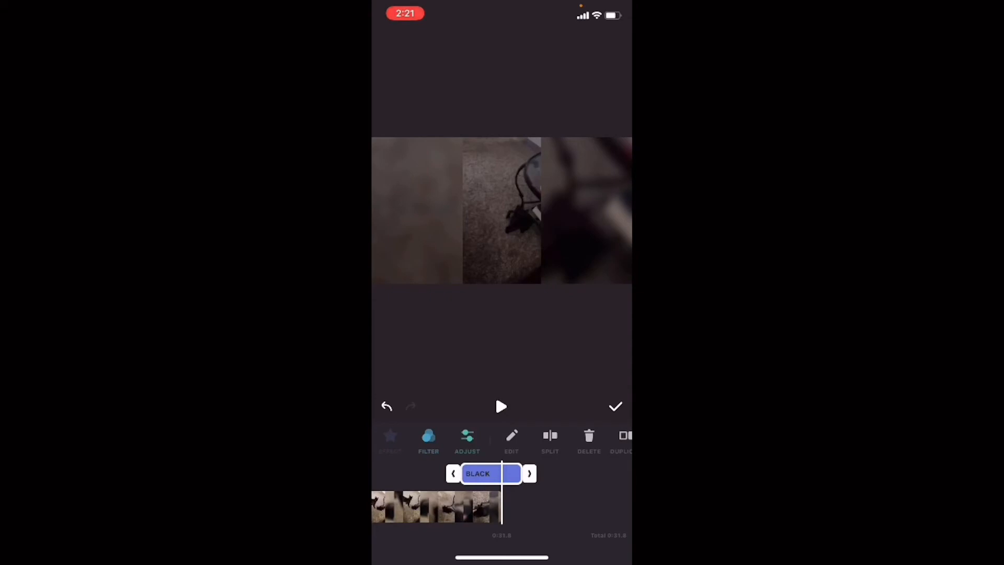
left_click(529, 473)
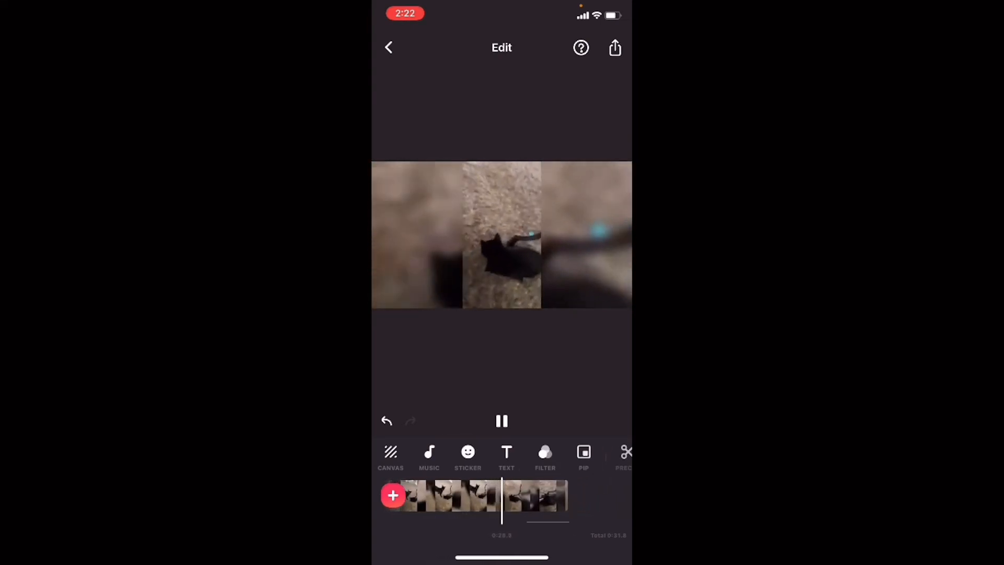
Save the edited cat video at 1080p resolution.
left_click(613, 48)
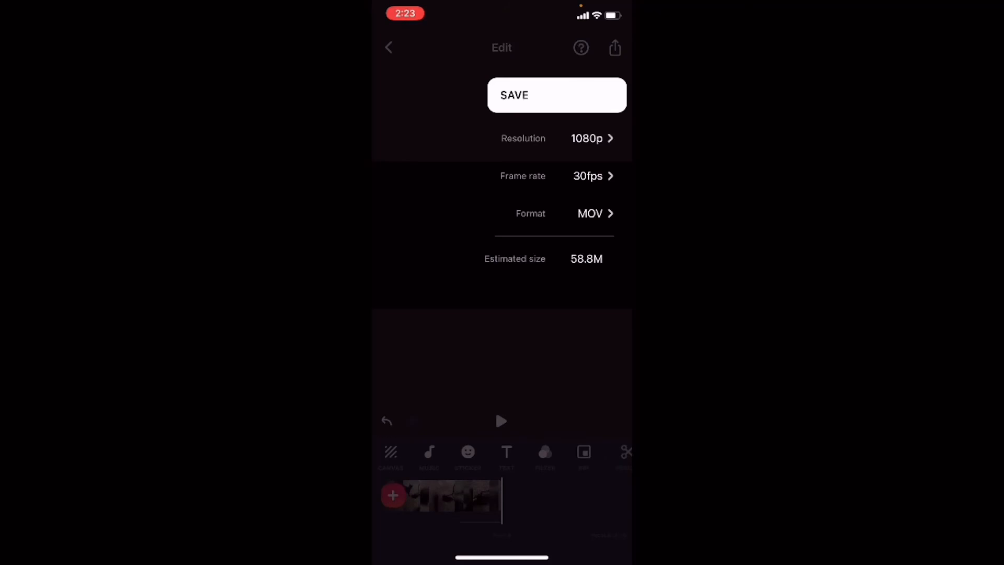
left_click(555, 95)
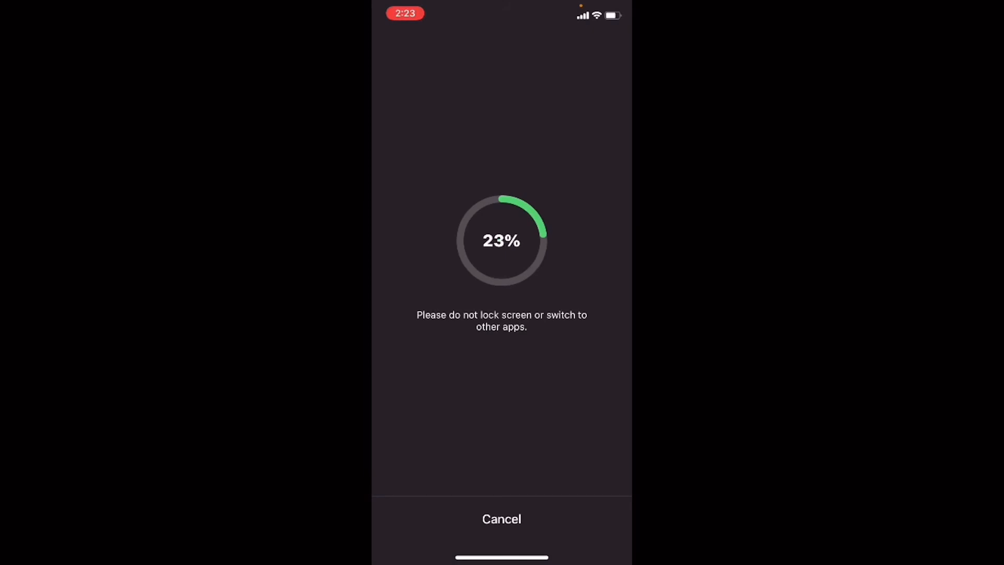